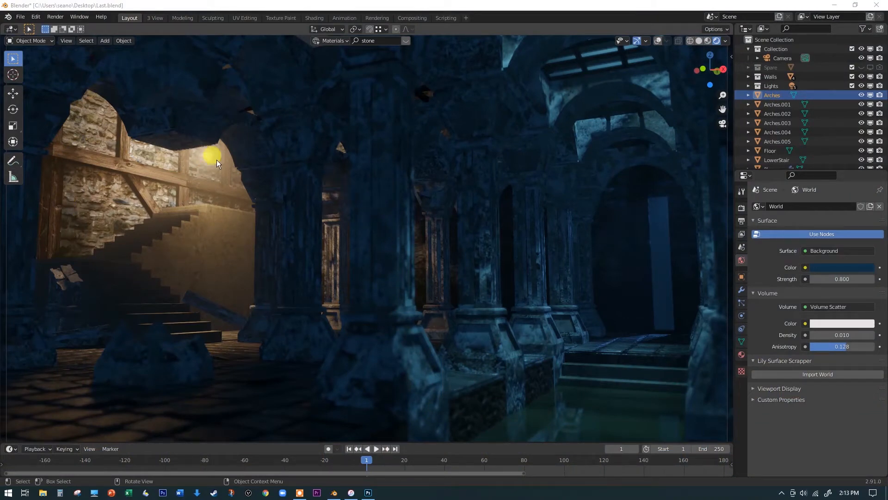
mouse_move(204, 160)
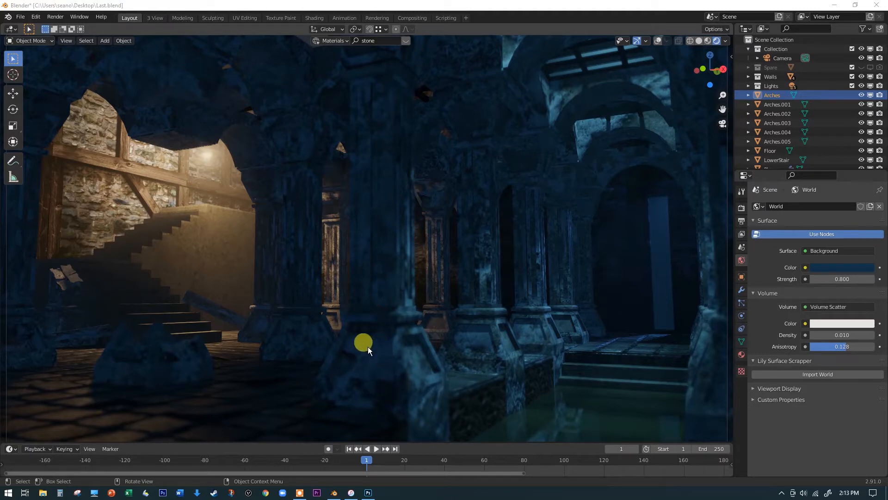
mouse_move(691, 305)
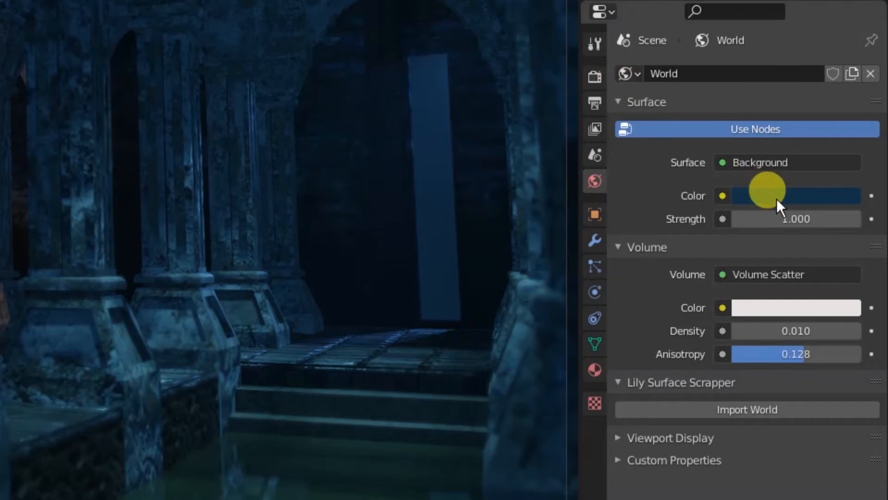
mouse_move(783, 205)
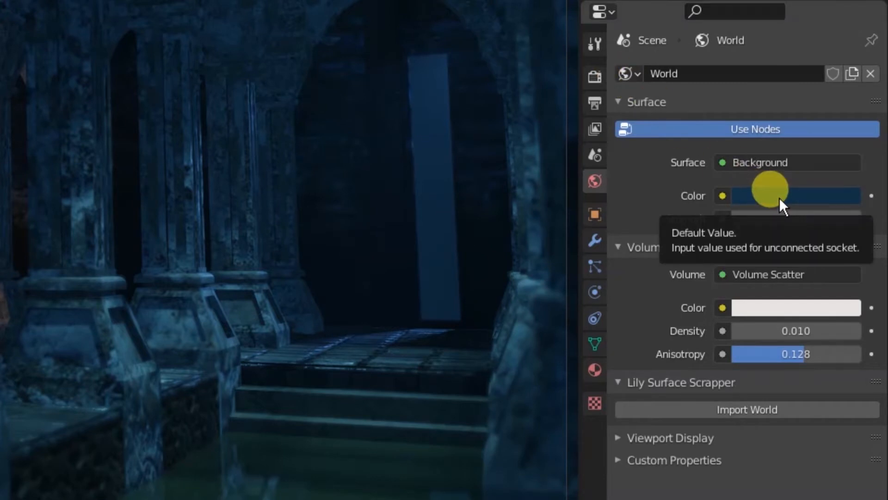
- Drop the world Background Strength to 0, then raise it to 0.5
click(793, 195)
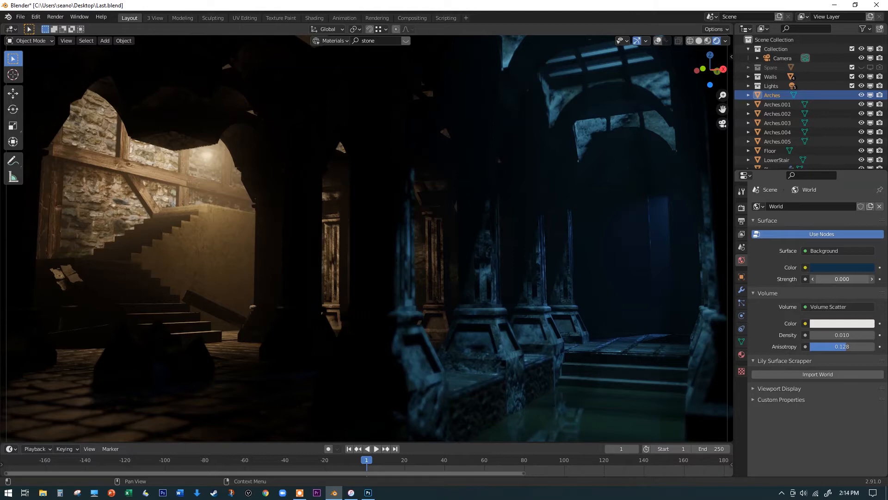
click(842, 279)
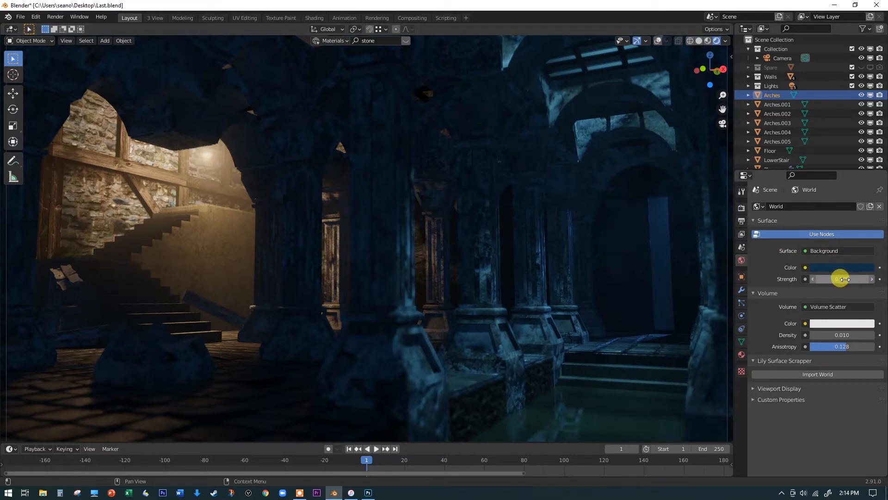
drag(833, 278, 840, 288)
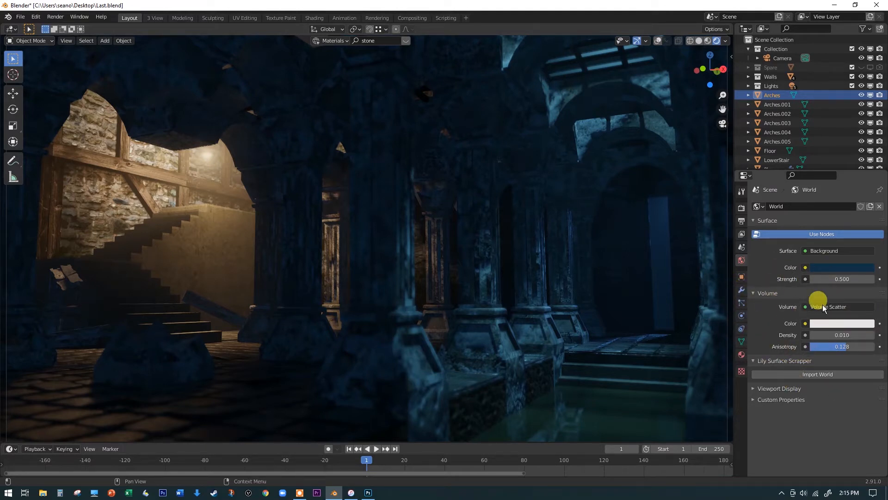
mouse_move(842, 326)
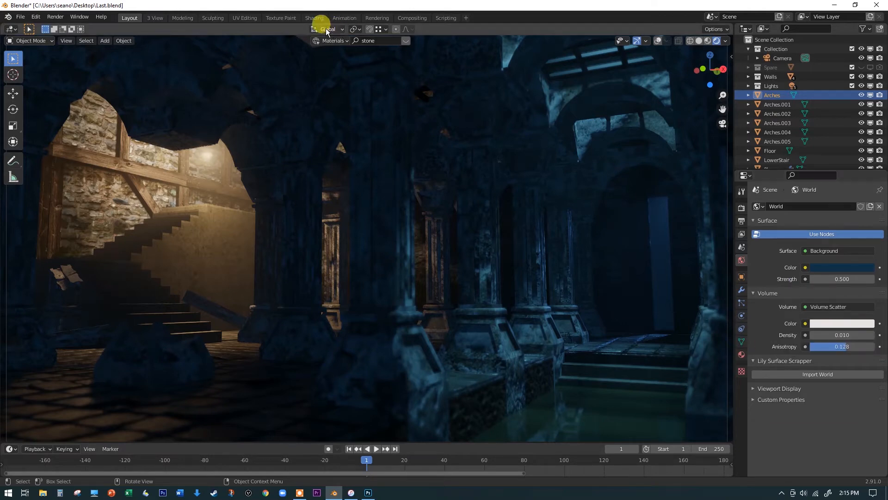
mouse_move(314, 17)
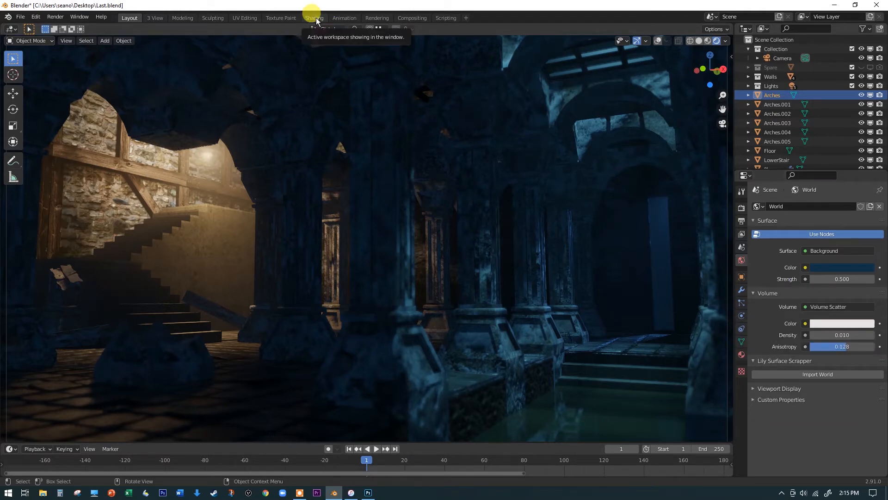
- Show the World node tree (Background, Volume Scatter, World Output) in the Shading workspace
click(315, 18)
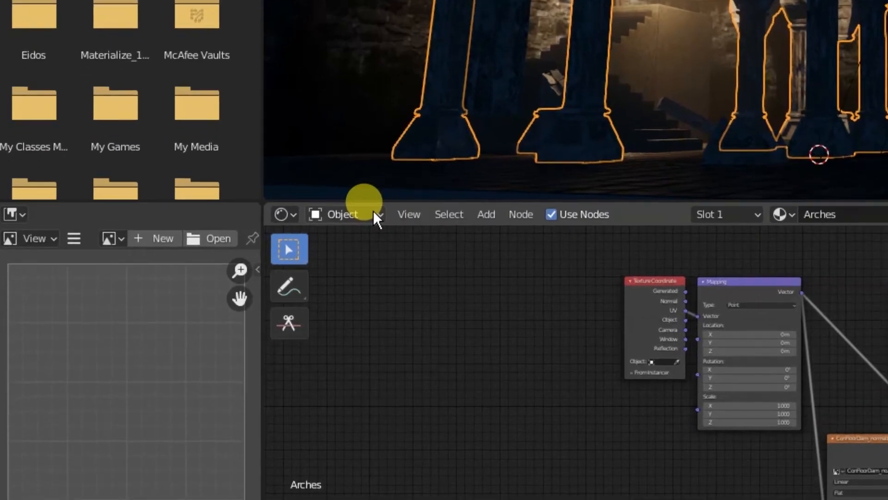
click(343, 214)
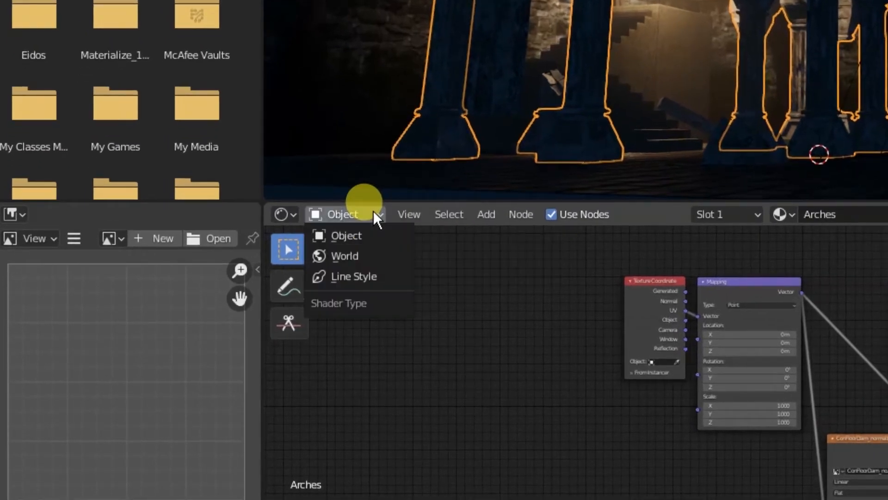
mouse_move(344, 255)
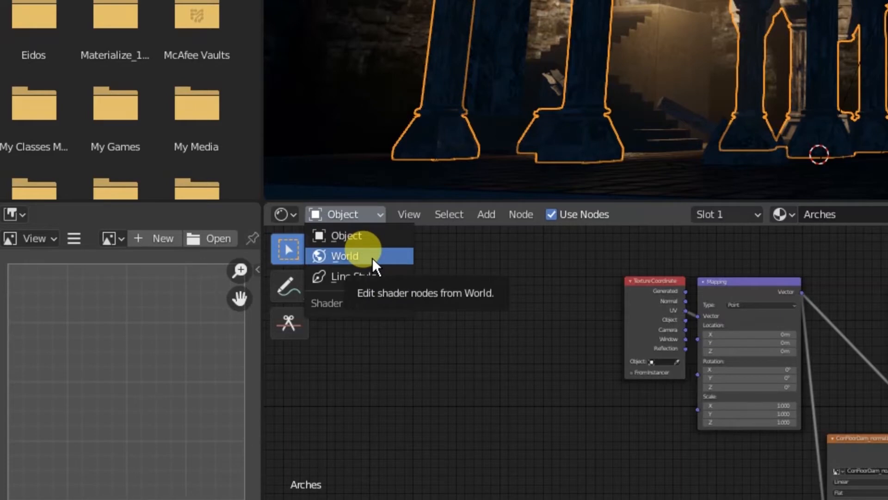
click(344, 256)
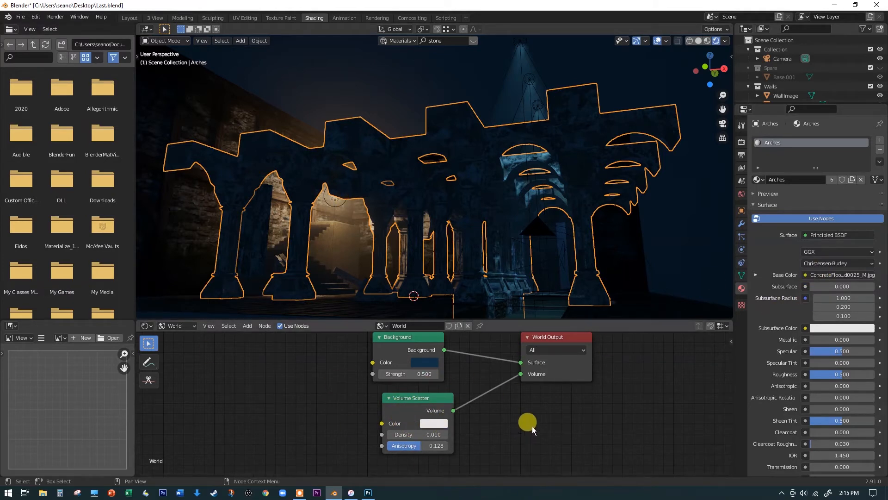
drag(527, 421, 501, 417)
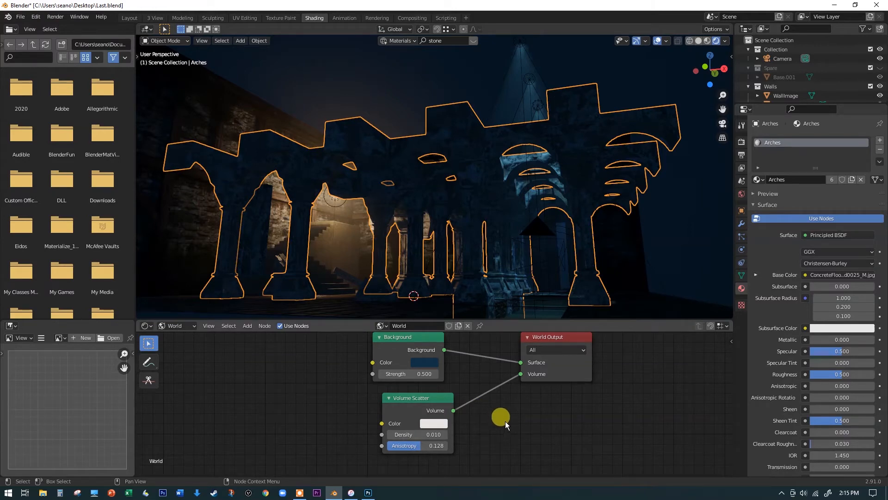
drag(500, 417, 505, 412)
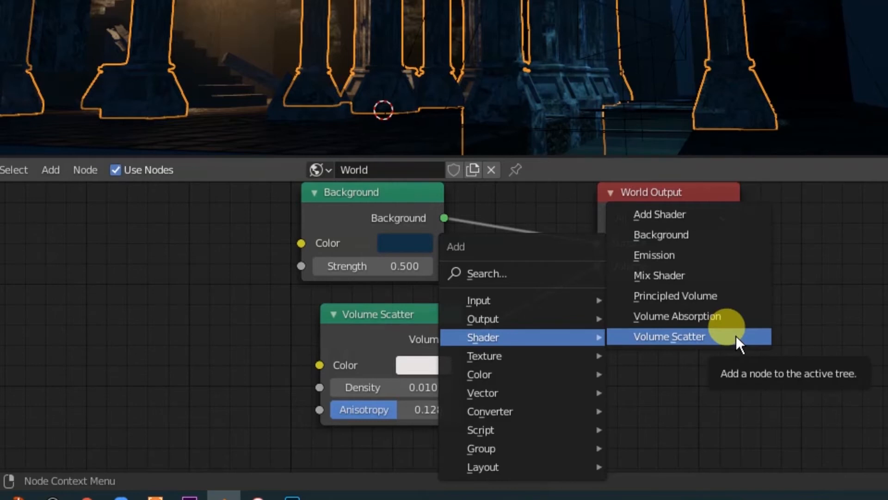
mouse_move(716, 286)
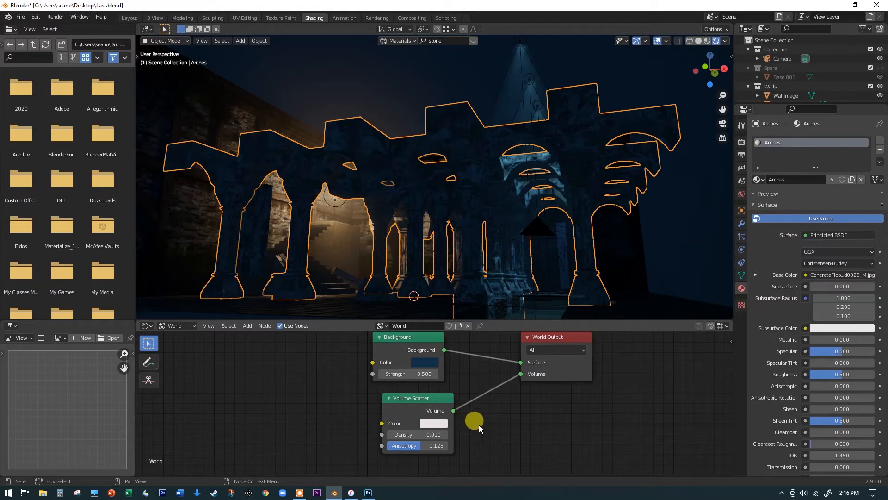
drag(475, 421, 487, 414)
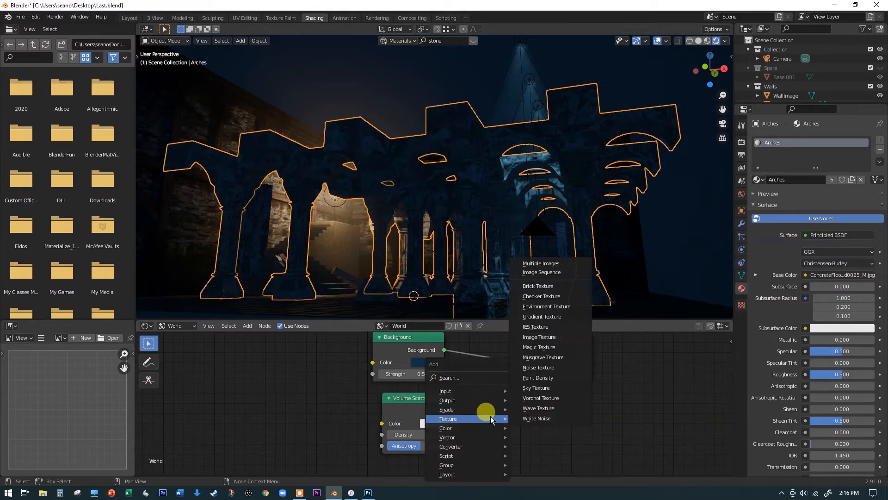
mouse_move(465, 421)
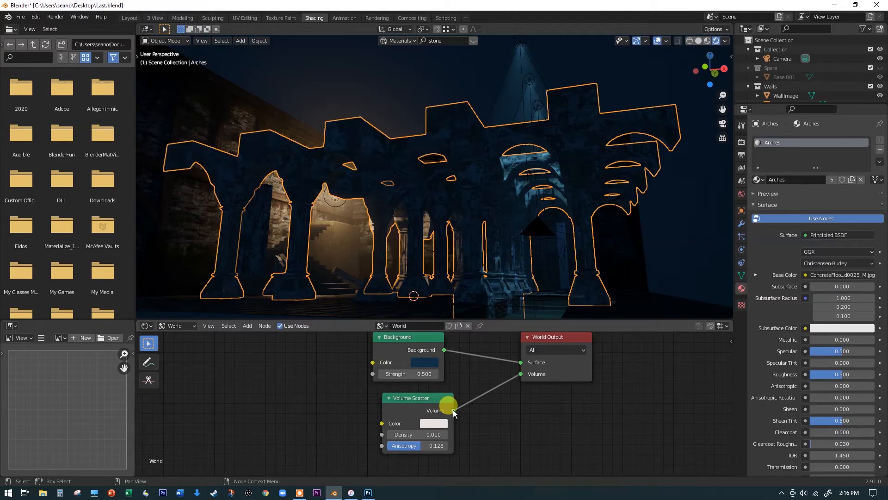
drag(453, 411, 521, 373)
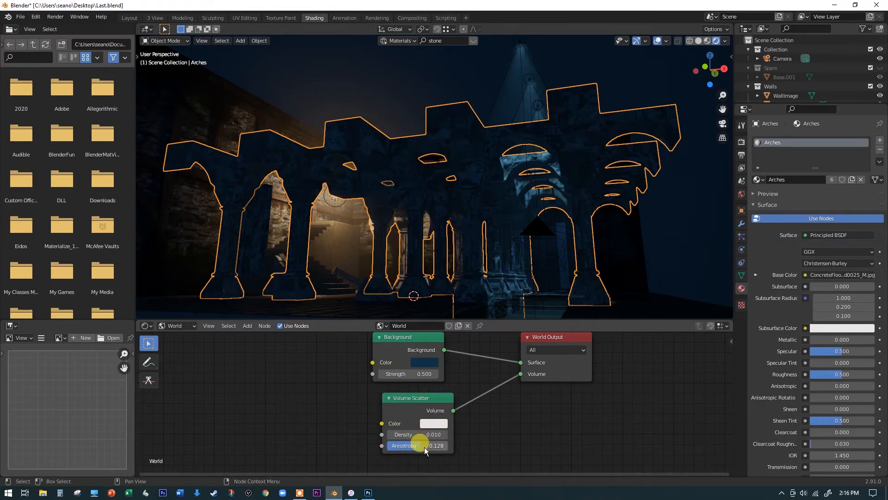
click(129, 18)
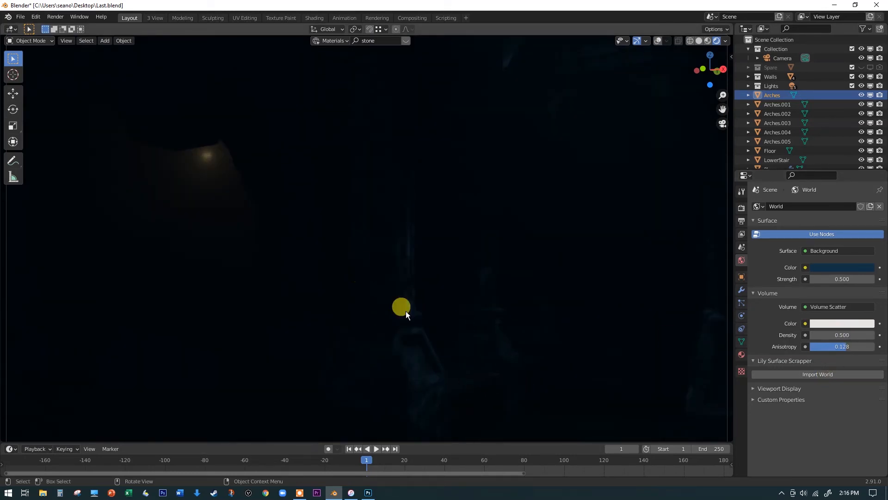
- Lower the world Volume Scatter Density from 0.5 to 0.1
drag(401, 306, 197, 226)
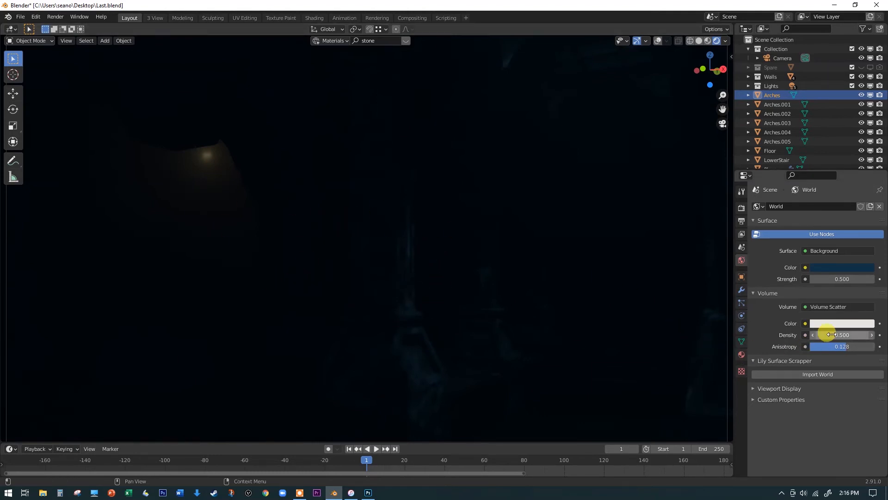
drag(844, 335, 827, 335)
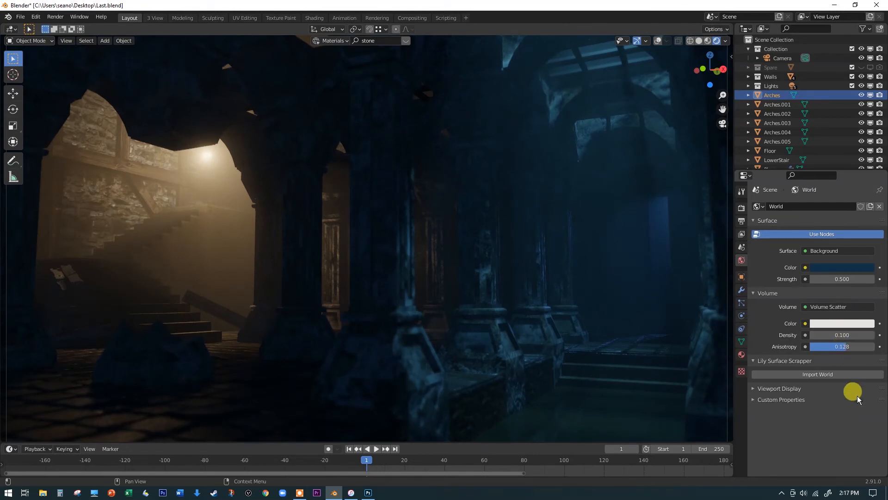
mouse_move(837, 396)
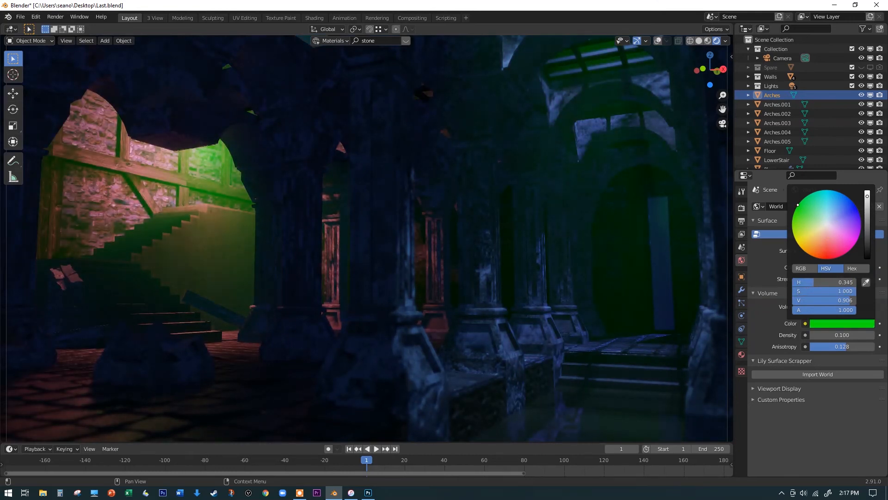
- Trial a blue fog tint, keep the scatter colour white, and set Anisotropy to 0.014
click(851, 201)
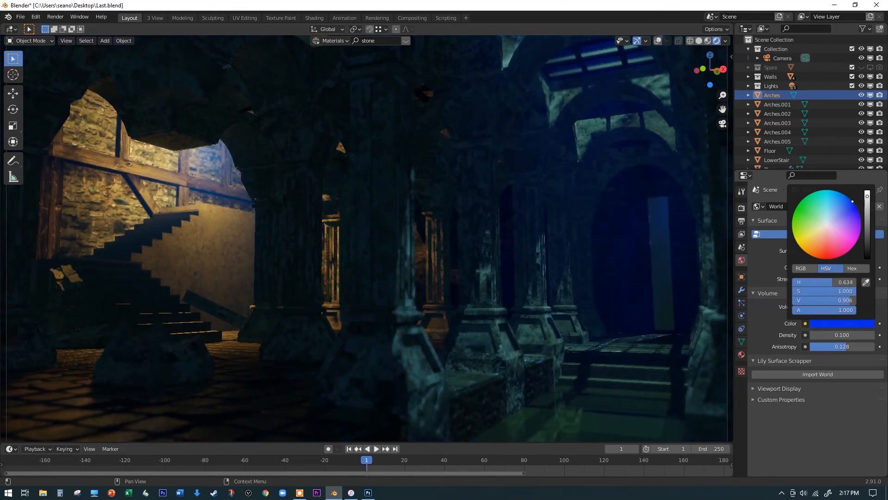
click(850, 230)
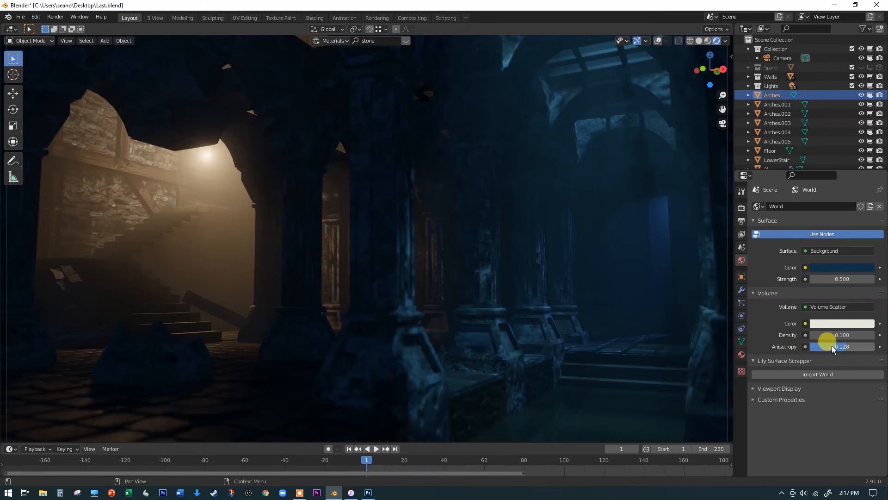
mouse_move(843, 346)
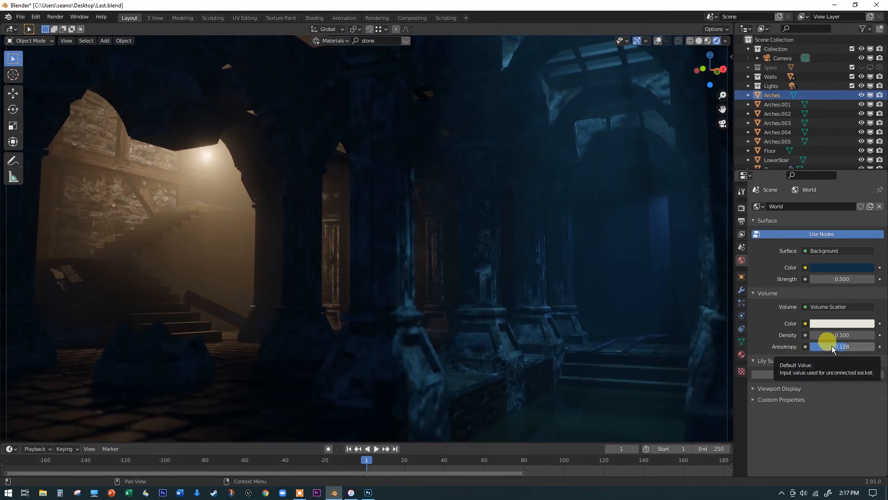
drag(843, 346, 821, 346)
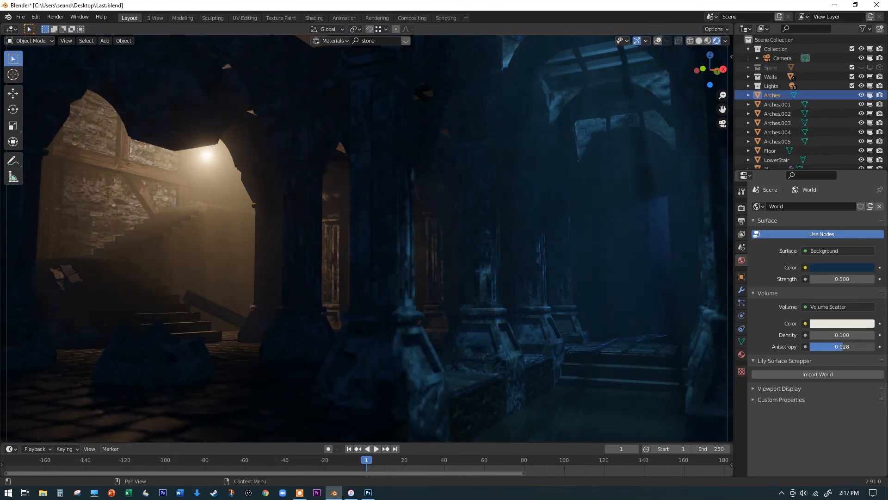
click(842, 346)
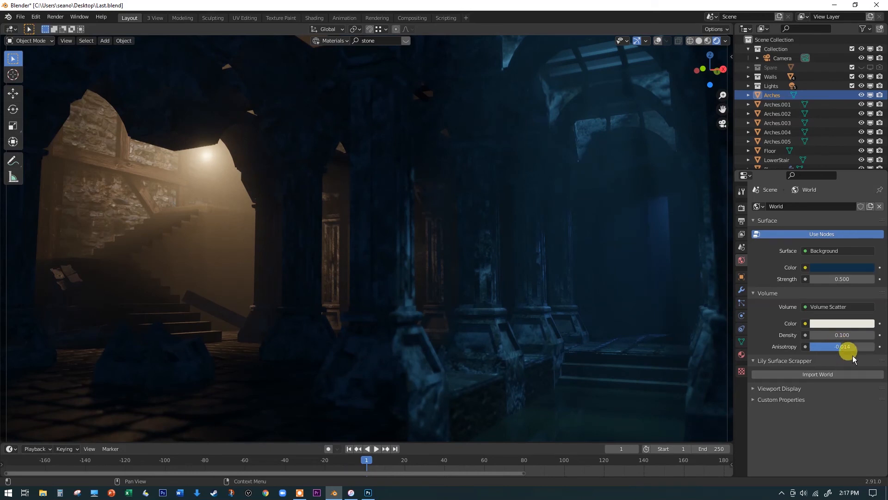
click(842, 334)
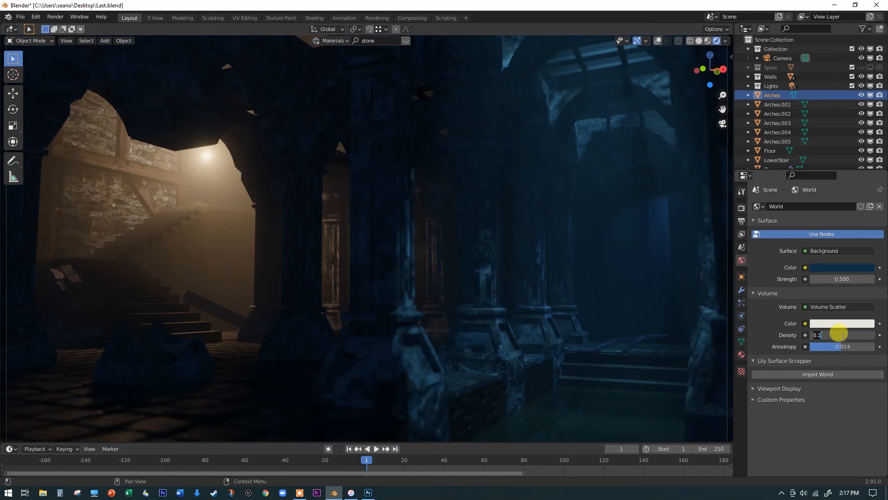